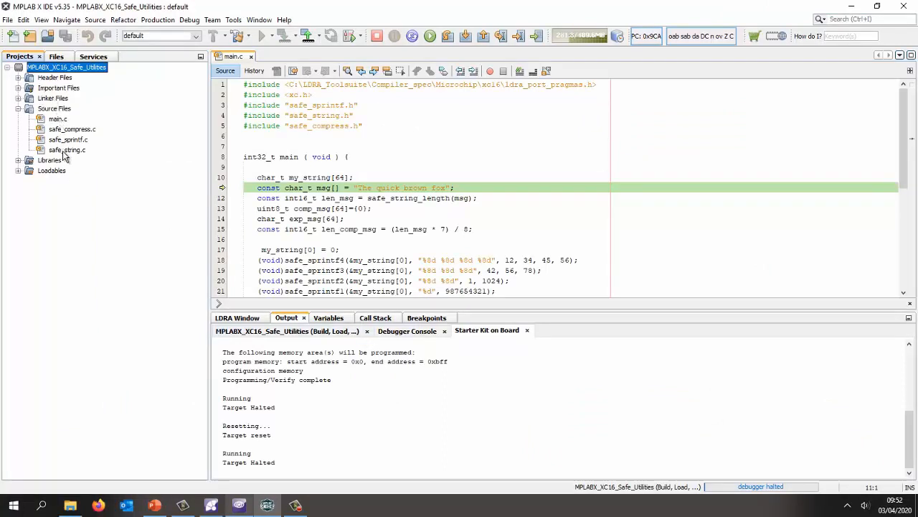
pyautogui.moveTo(68, 149)
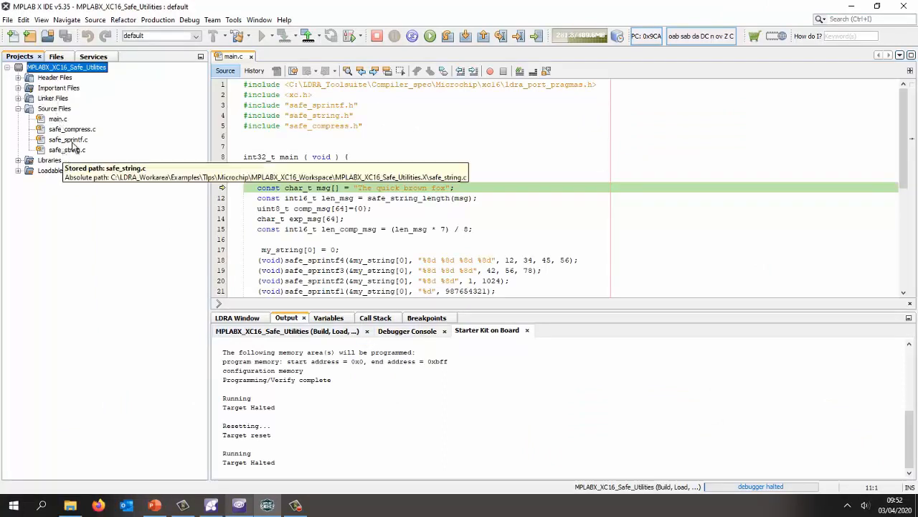
# Open the MPLABX_XC16_Safe_Utilities project properties showing the dsPIC33F device and XC16 toolchain.
pyautogui.rightClick(65, 67)
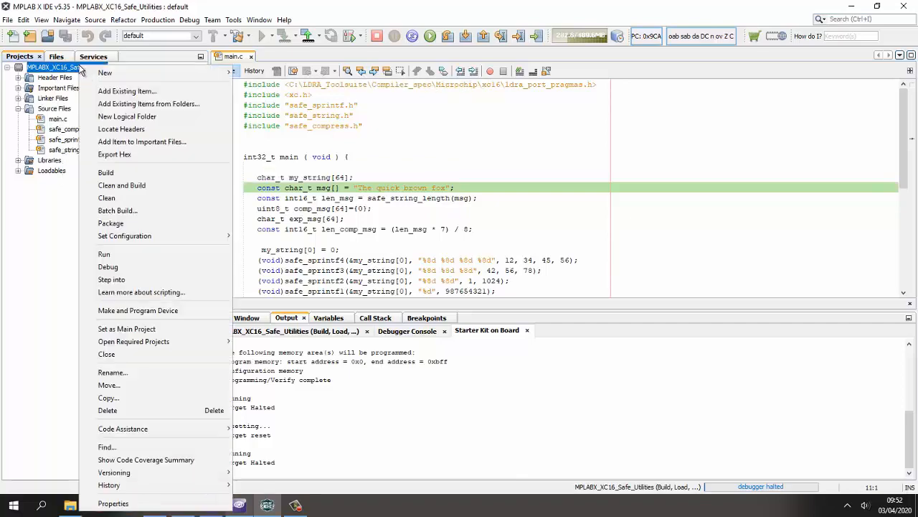
pyautogui.click(112, 502)
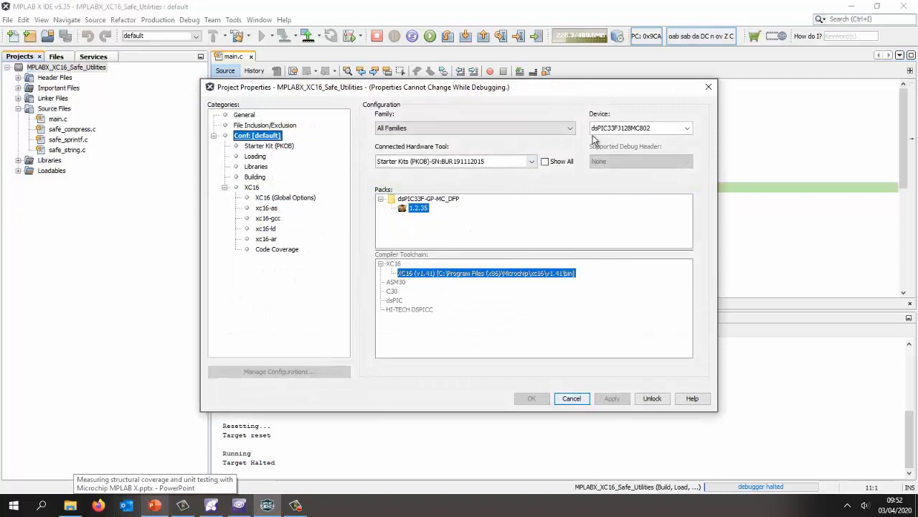
pyautogui.moveTo(619, 141)
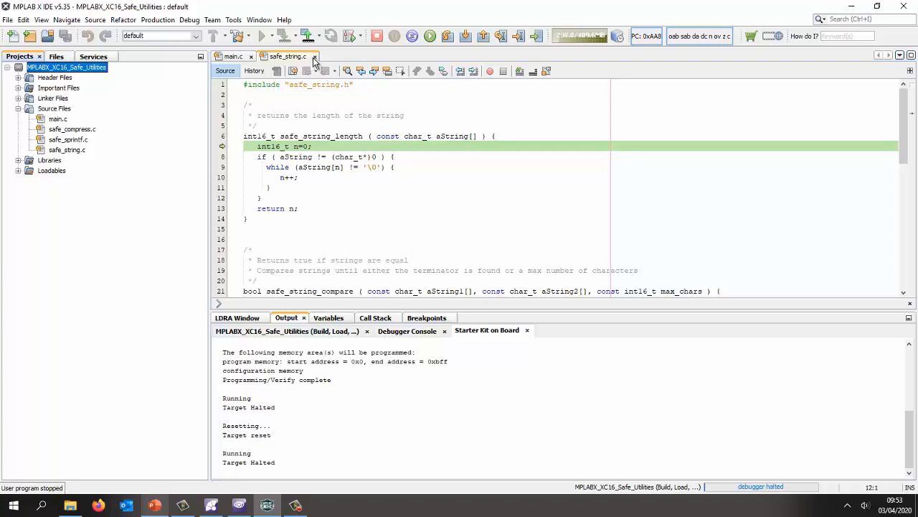
# End the debug session, switch to the Files listing and bring up options for safe_compress.c.
pyautogui.click(315, 56)
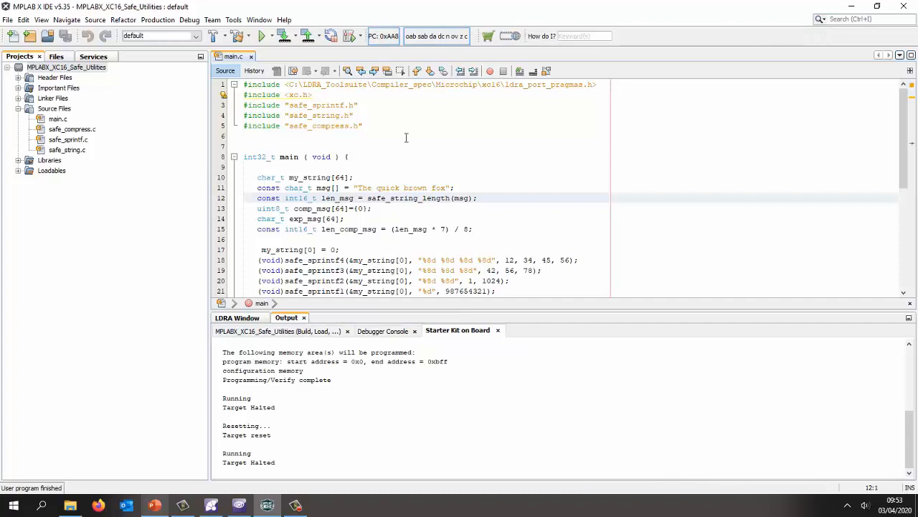
pyautogui.moveTo(391, 143)
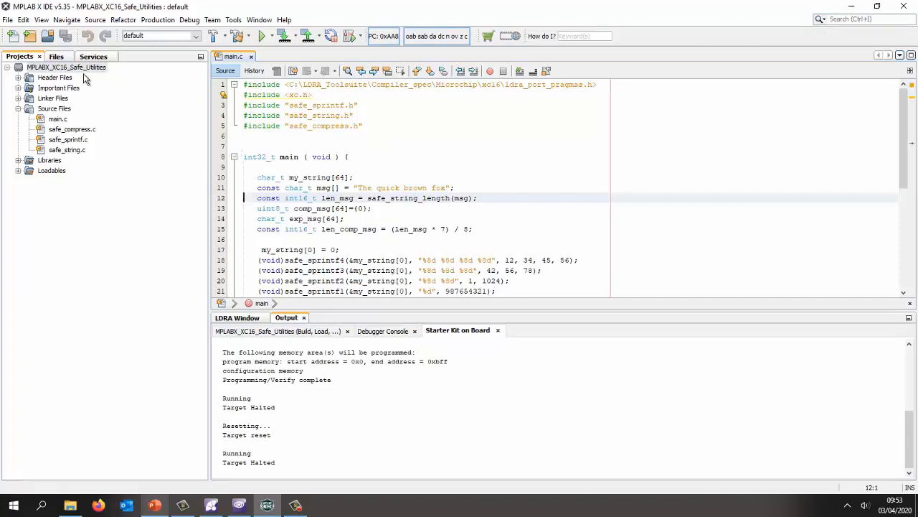
pyautogui.click(56, 56)
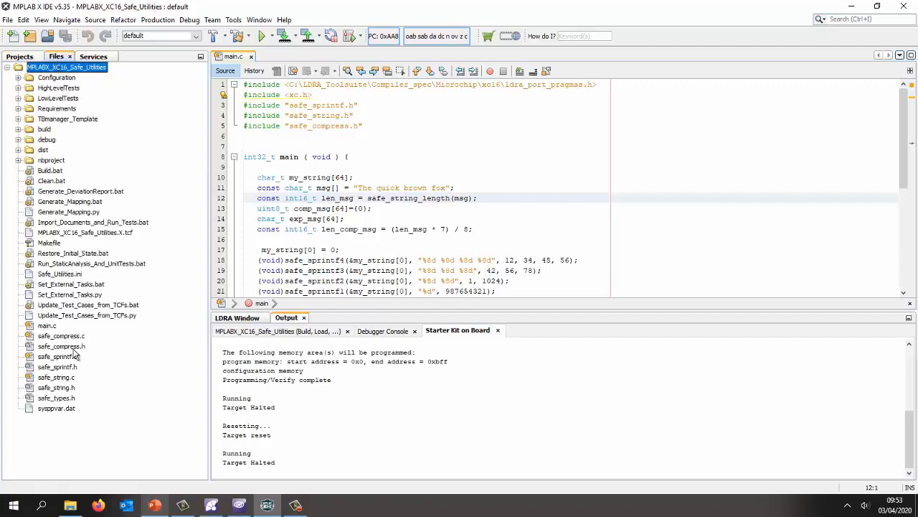
pyautogui.click(60, 336)
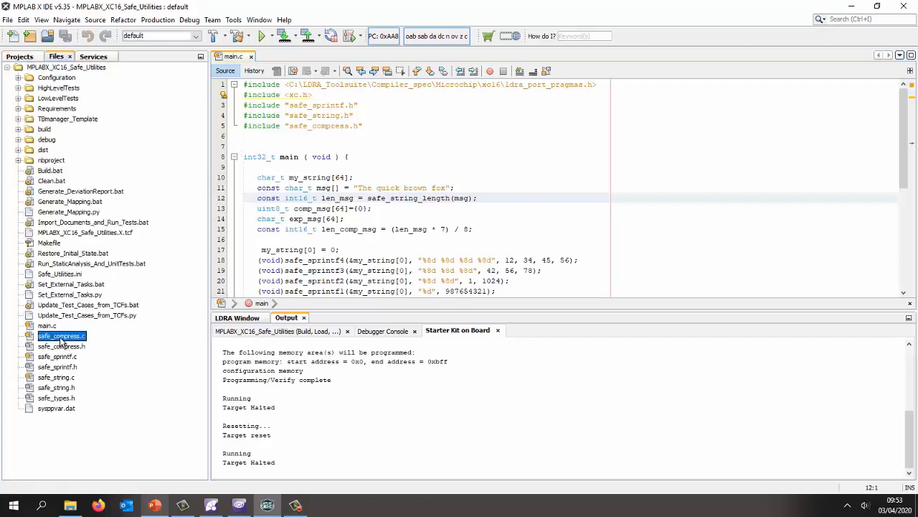
pyautogui.rightClick(61, 336)
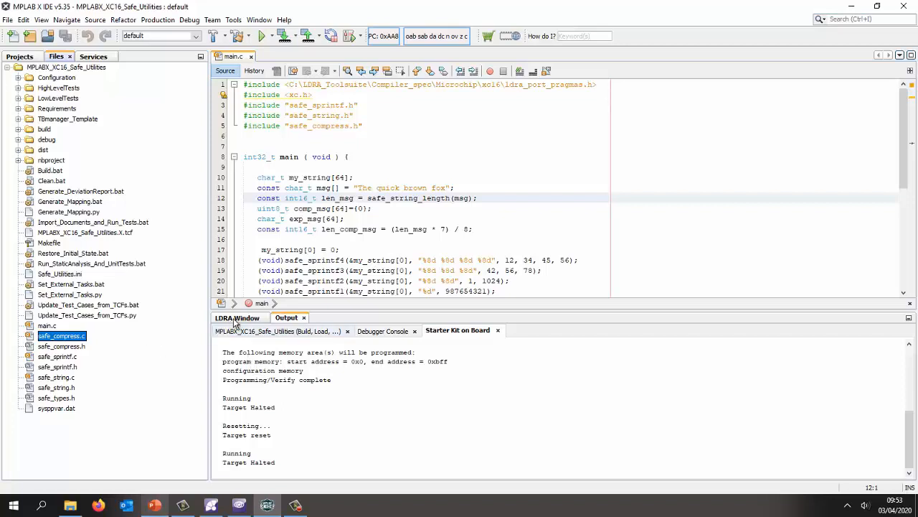
# Show LDRA code violations for safe_compress.c with MISRA-C rule breaches, lines and severity.
pyautogui.click(237, 317)
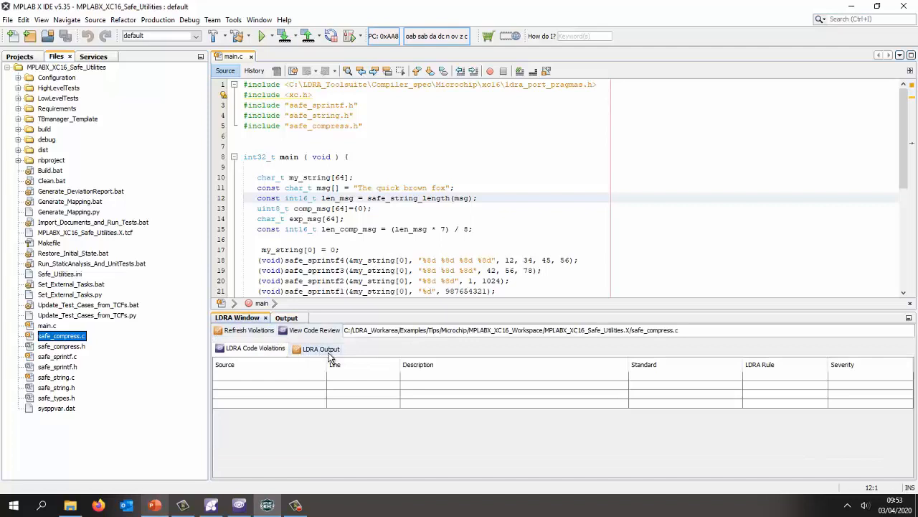
pyautogui.click(322, 348)
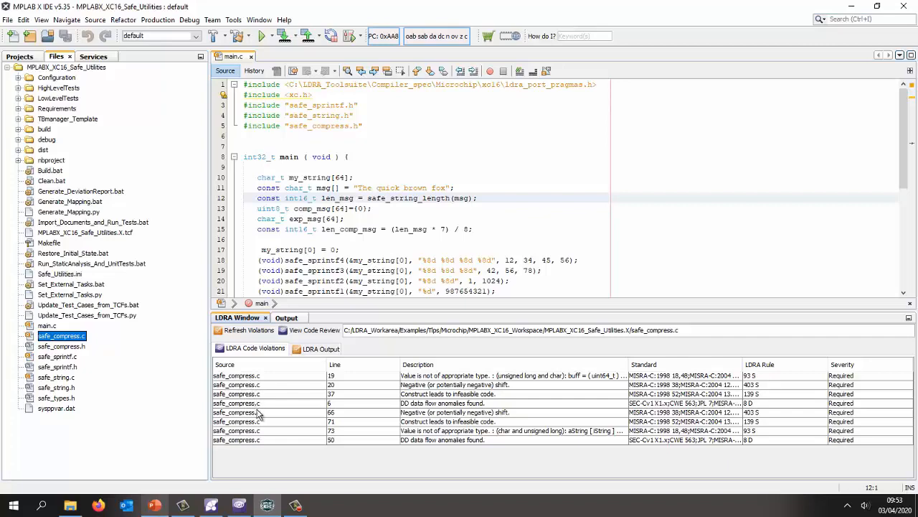
pyautogui.moveTo(241, 419)
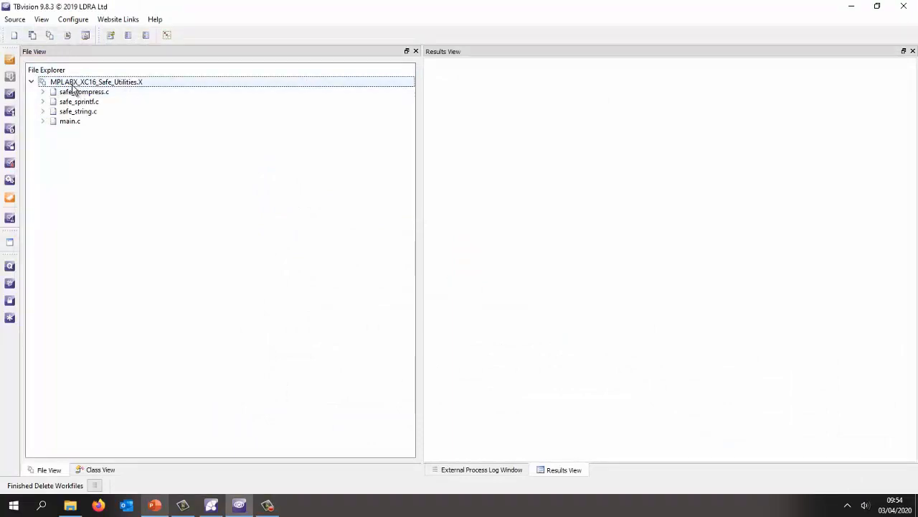
# View the project's Code Review listing MISRA-C:2012 violations per function across four source files.
pyautogui.rightClick(95, 80)
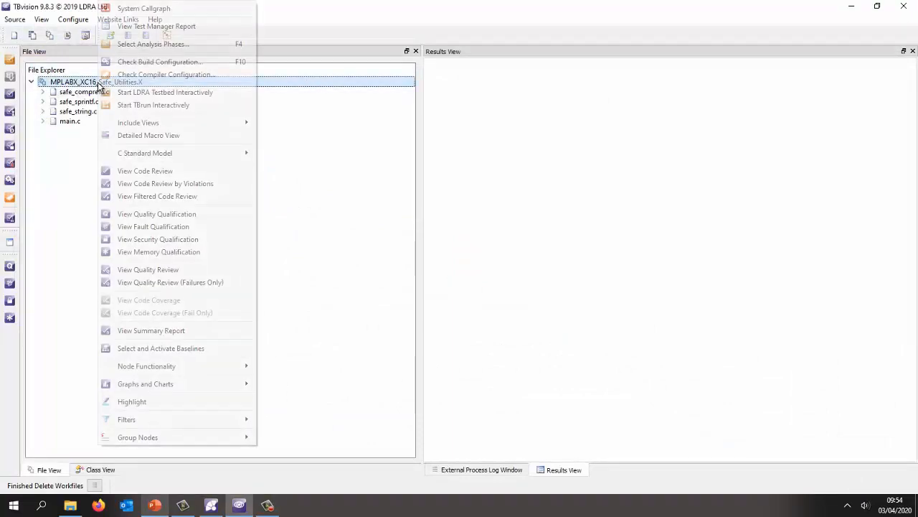
pyautogui.moveTo(149, 135)
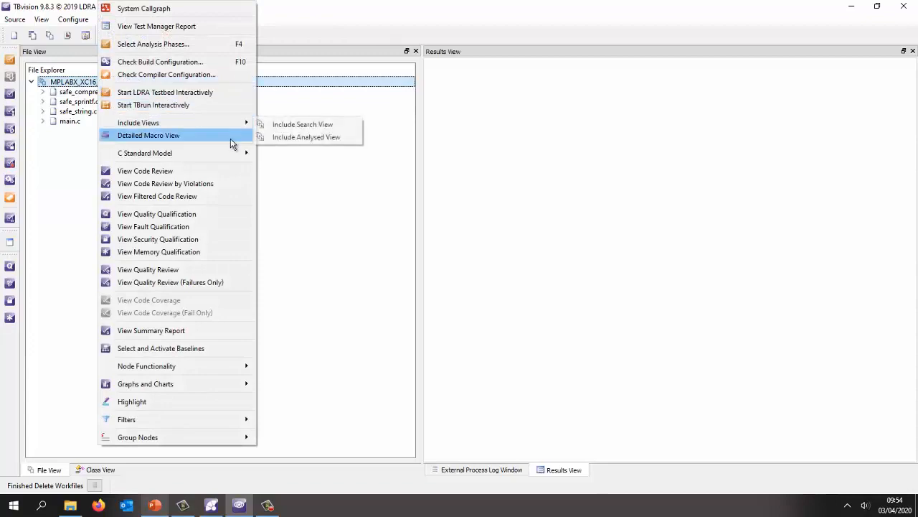
pyautogui.click(145, 171)
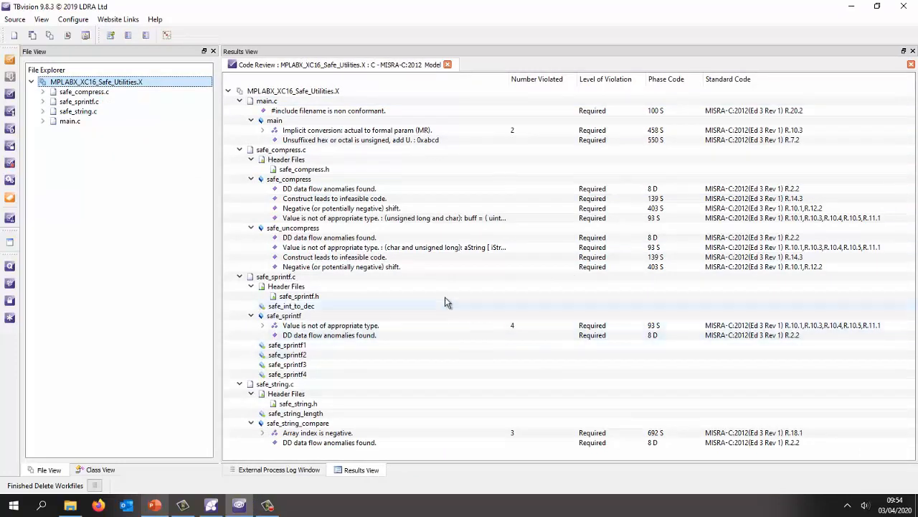
pyautogui.moveTo(418, 153)
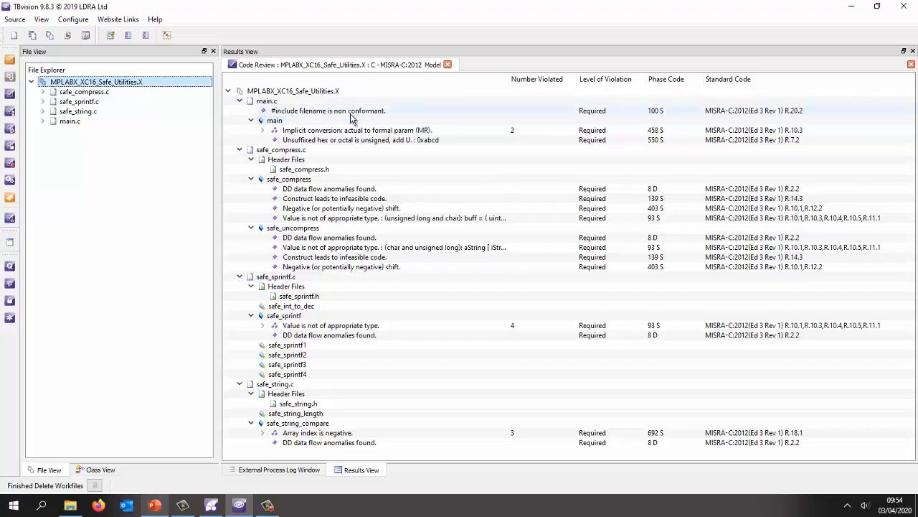
pyautogui.moveTo(448, 64)
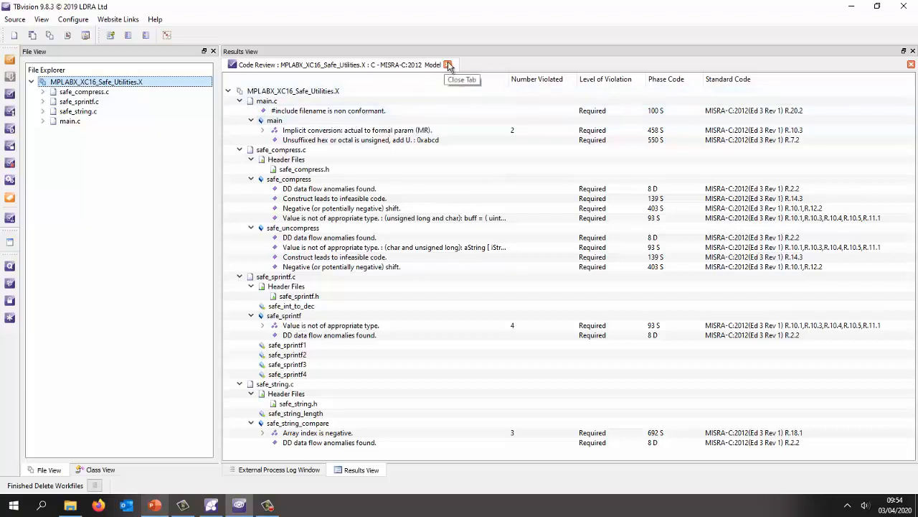
# Close the Code Review, leaving the project's static callgraph of main and its callees.
pyautogui.click(447, 64)
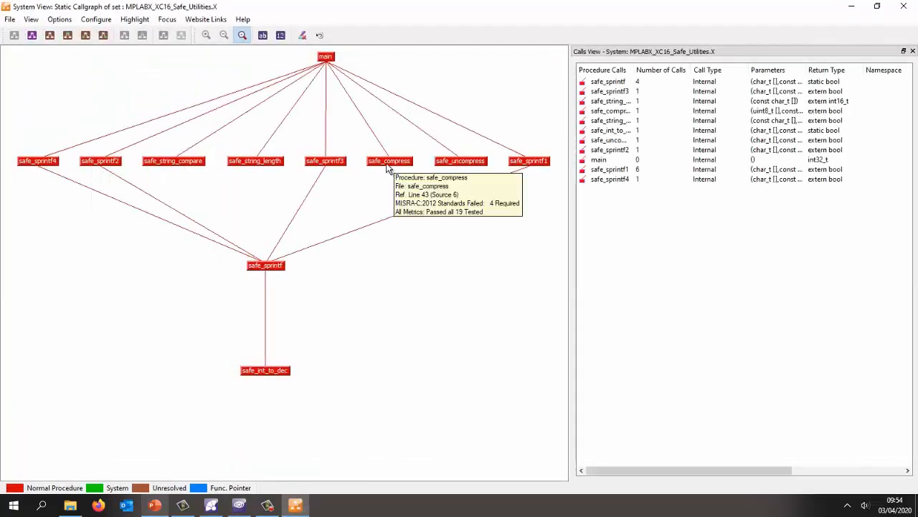
pyautogui.moveTo(364, 195)
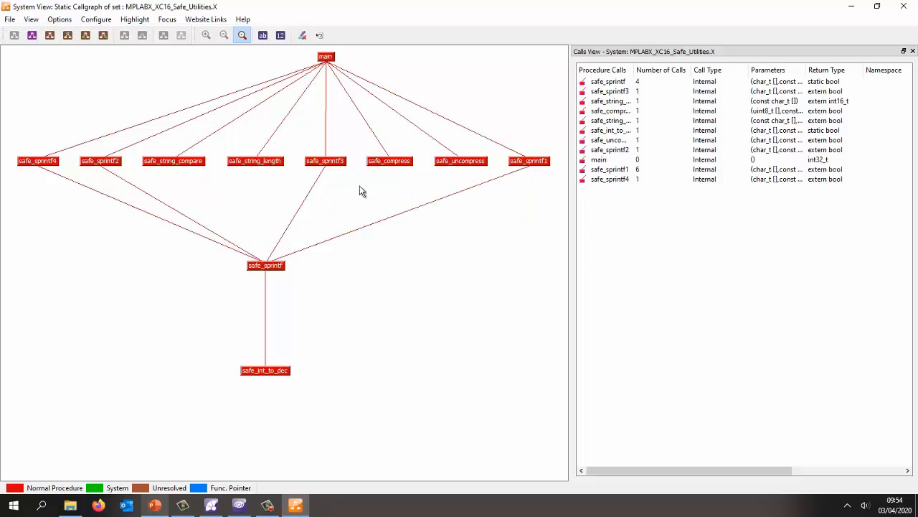
pyautogui.moveTo(113, 52)
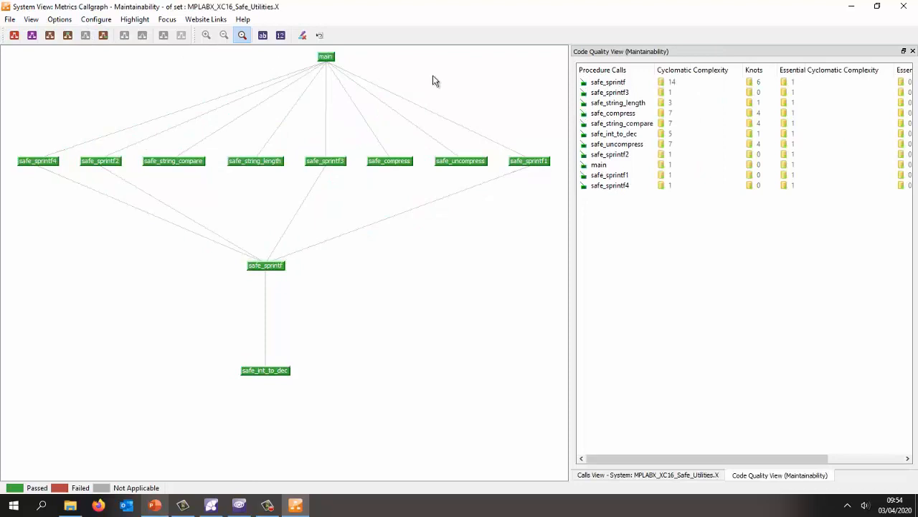
# Rank procedures by cyclomatic complexity and select safe_sprintf, the highest at 14.
pyautogui.click(692, 69)
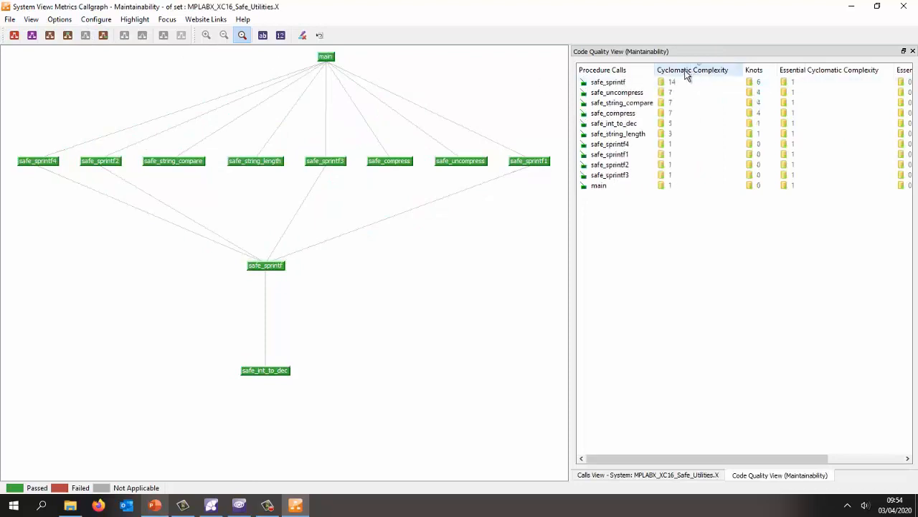
pyautogui.moveTo(680, 81)
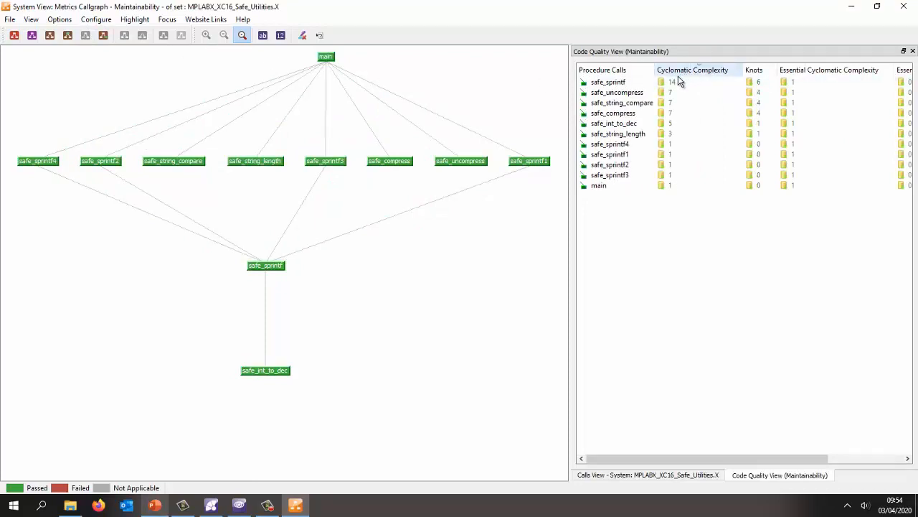
pyautogui.click(608, 81)
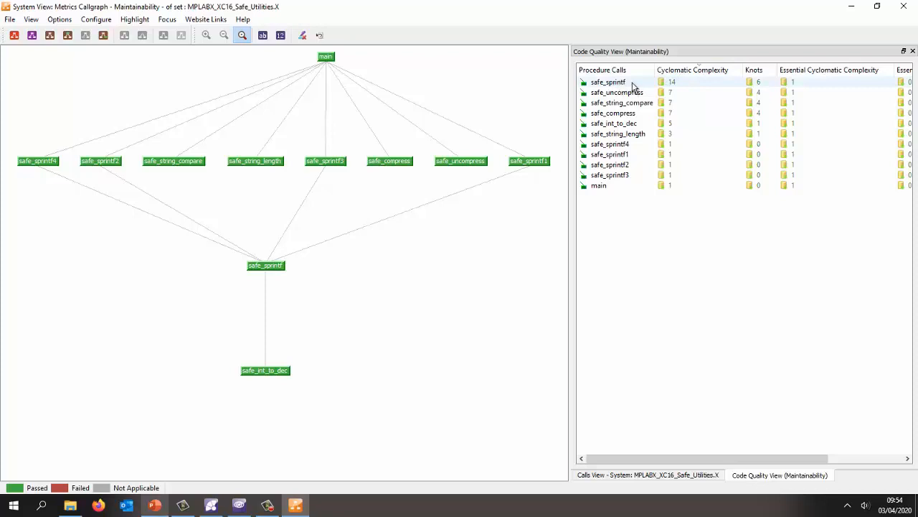
pyautogui.rightClick(609, 80)
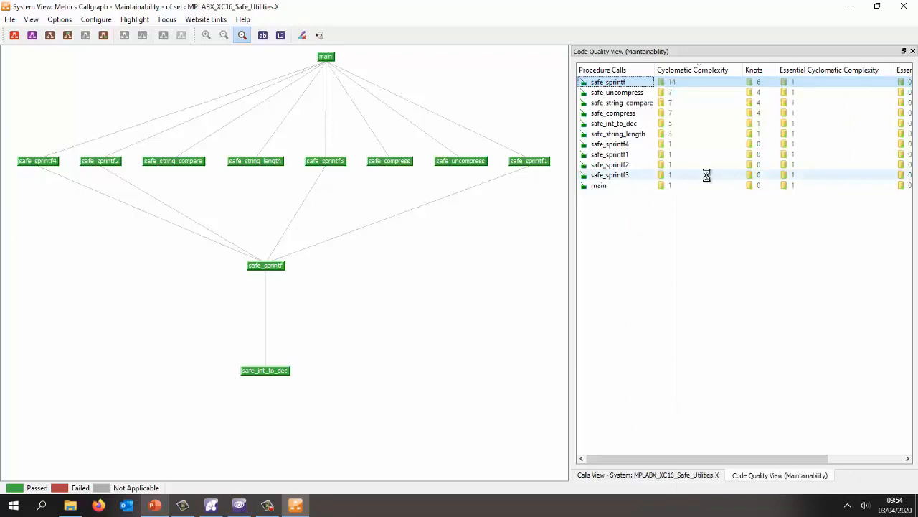
# Show the static flowgraph of safe_sprintf beside its source, with complexity 14 and 6 knots.
pyautogui.doubleClick(608, 81)
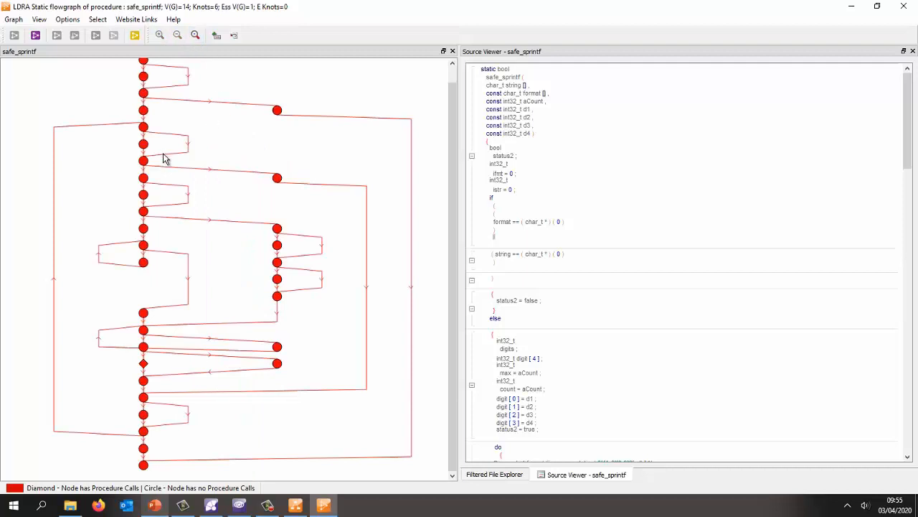
pyautogui.moveTo(163, 310)
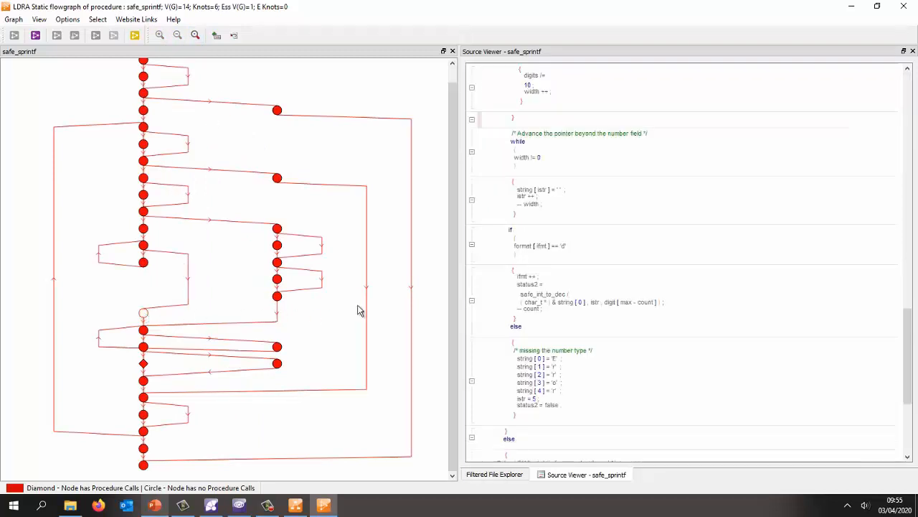
pyautogui.moveTo(533, 123)
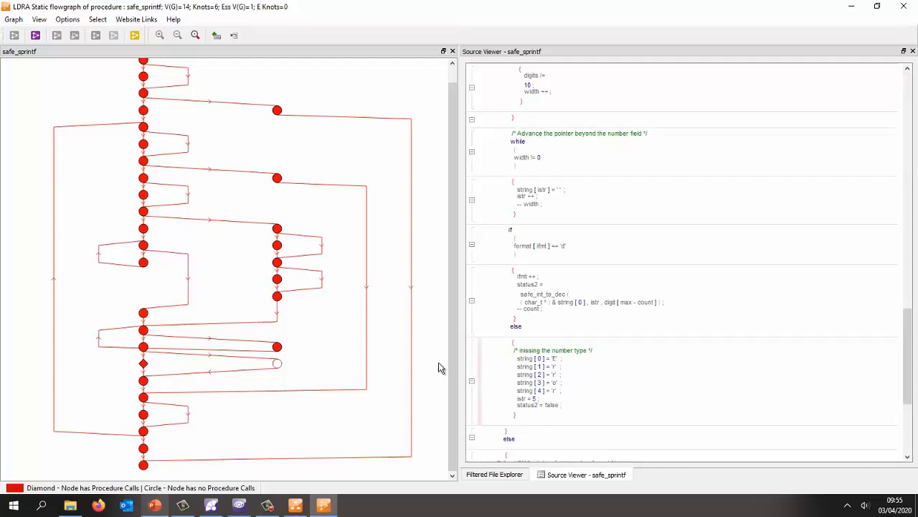
pyautogui.moveTo(278, 366)
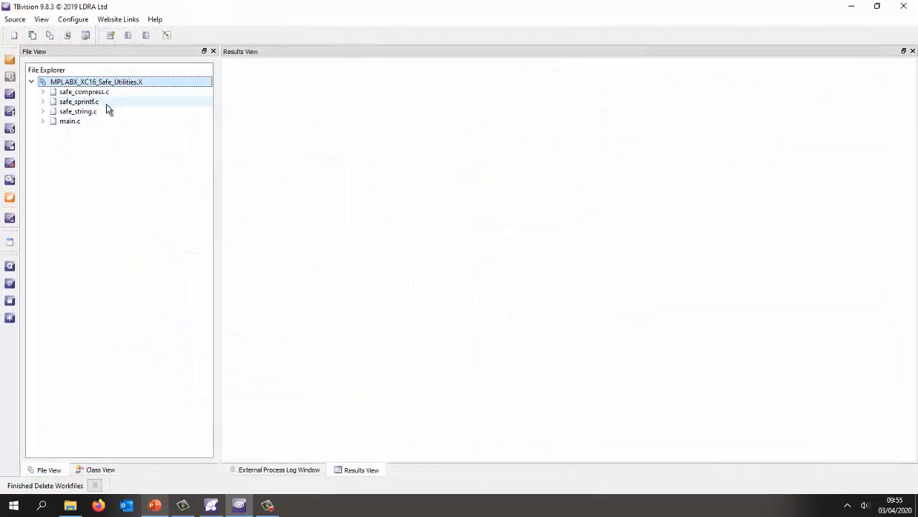
# Start an analysis with Execute Instrumented Program and Dynamic Coverage Analysis selected.
pyautogui.click(43, 120)
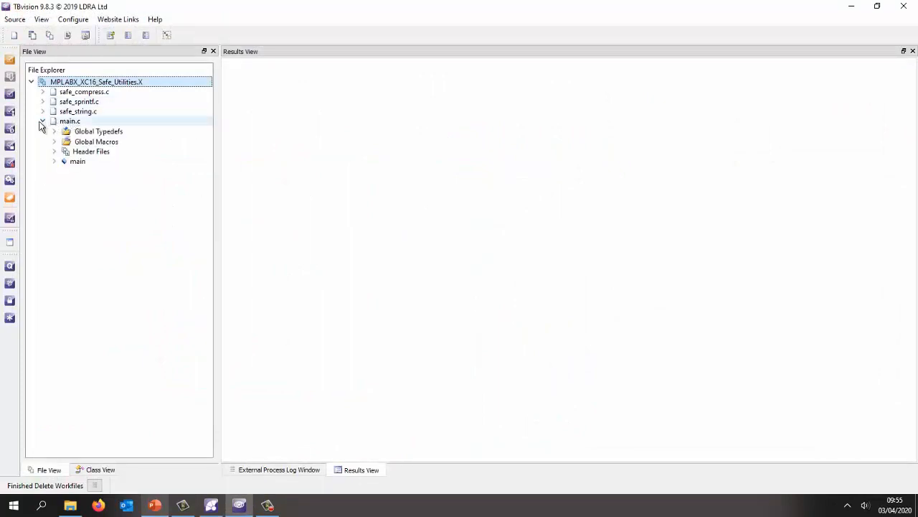
pyautogui.click(43, 121)
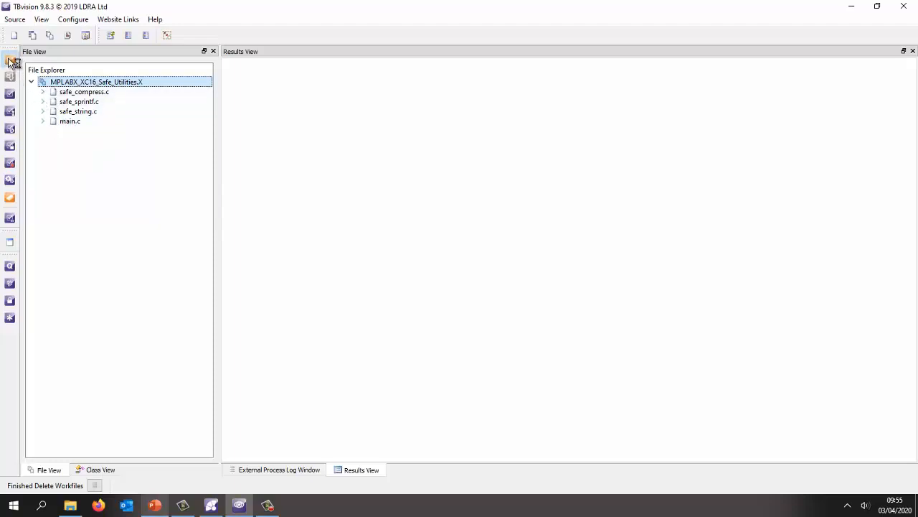
pyautogui.click(9, 61)
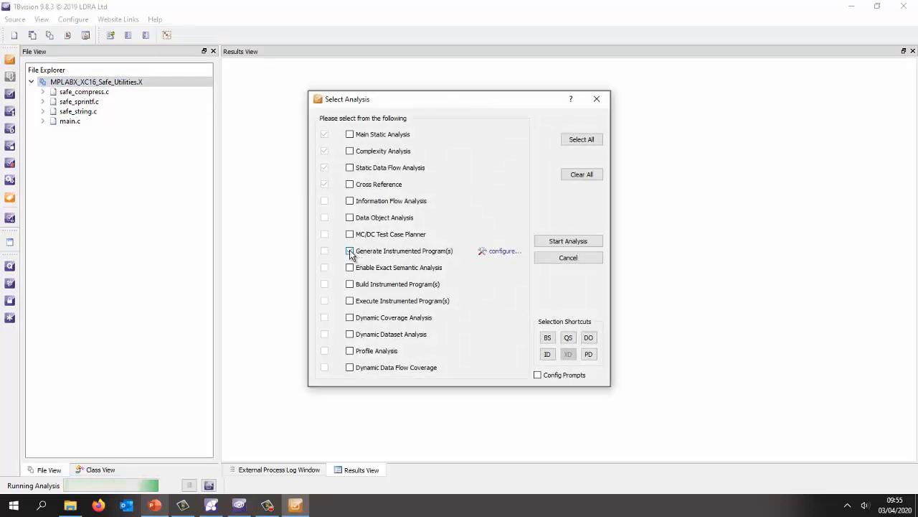
pyautogui.click(350, 249)
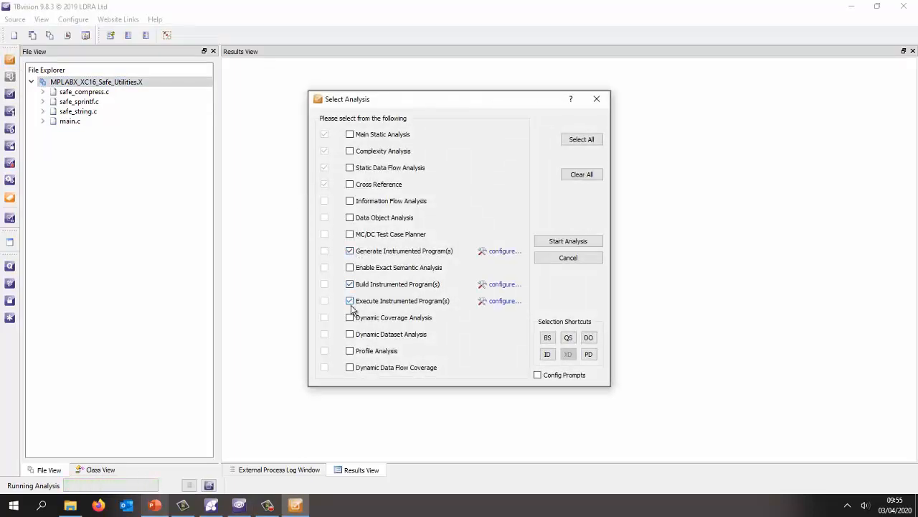
pyautogui.click(350, 317)
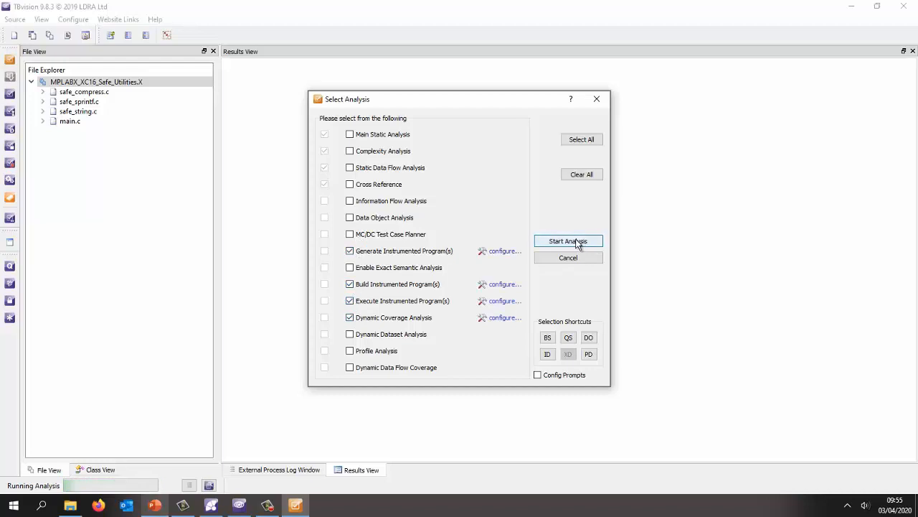
pyautogui.click(569, 241)
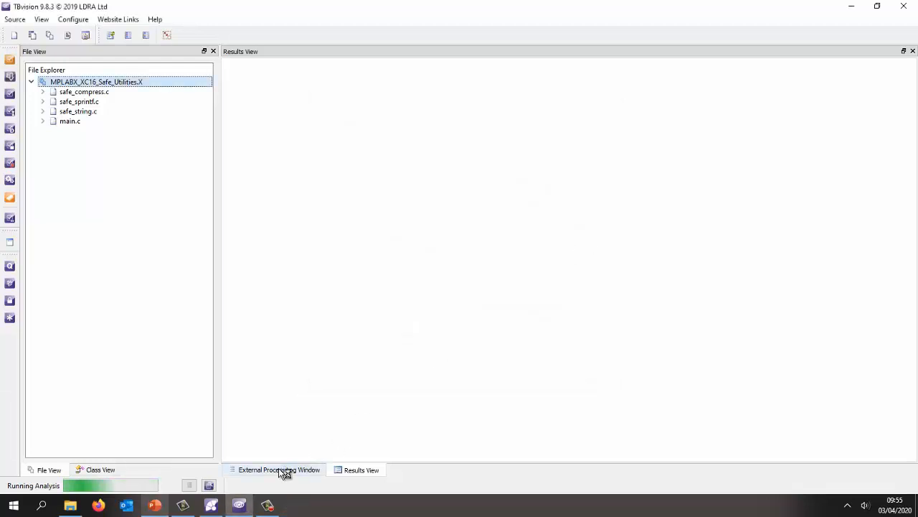
# Watch the External Process Log as the instrumented build runs on the Microstick II target.
pyautogui.click(279, 469)
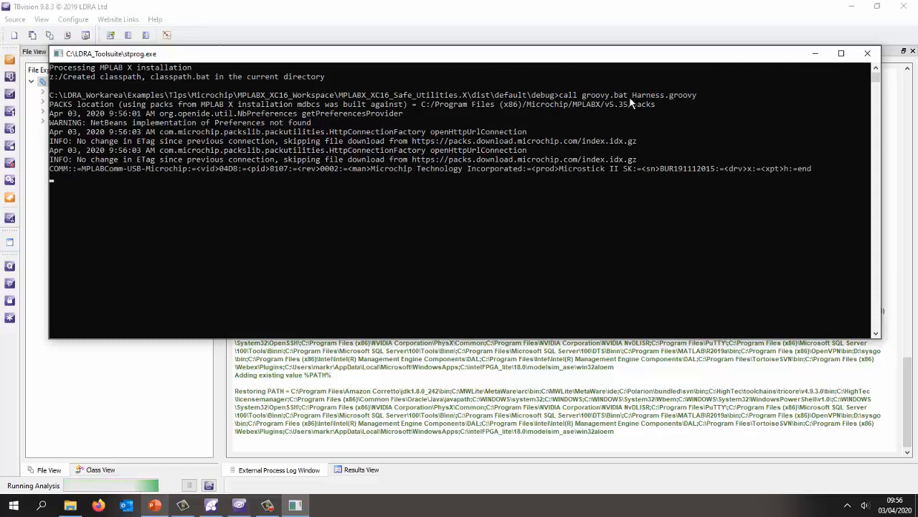
pyautogui.moveTo(568, 251)
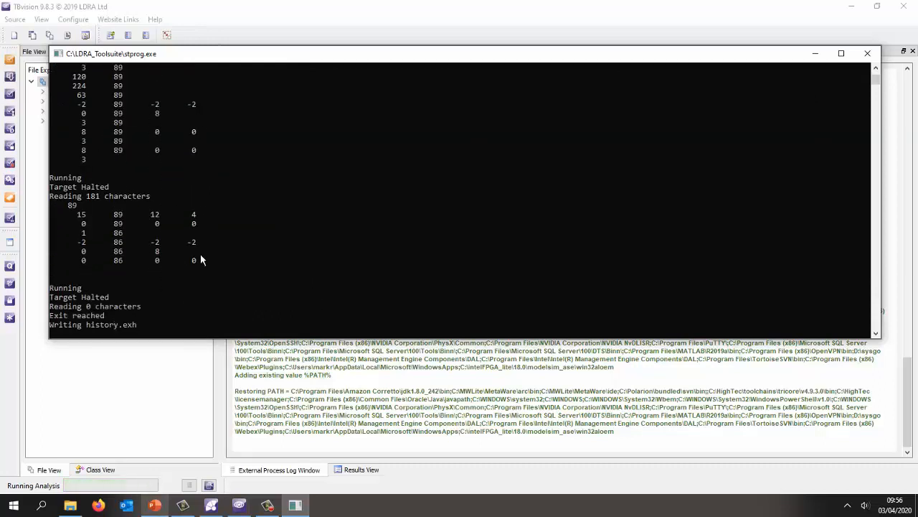
pyautogui.moveTo(138, 336)
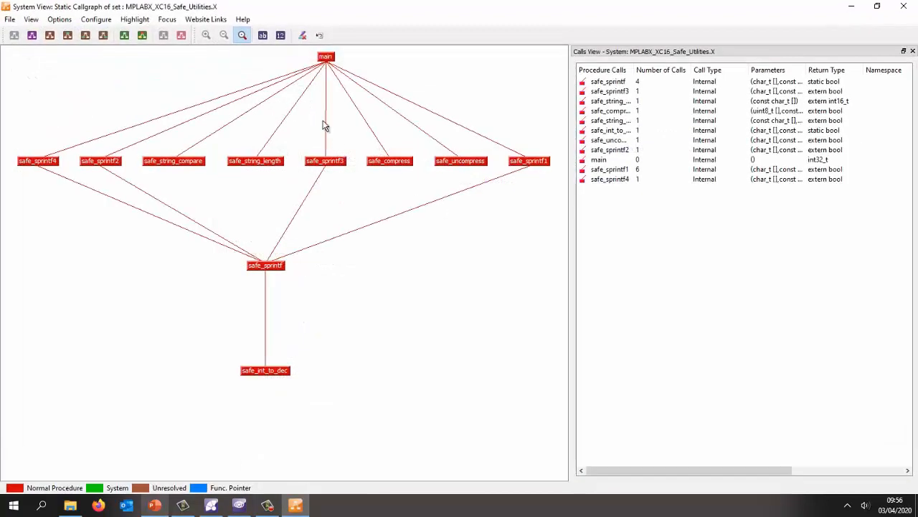
# Show the coverage pass/fail callgraph with procedures ordered by statement coverage, safe_string_compare lowest at 77%.
pyautogui.click(124, 34)
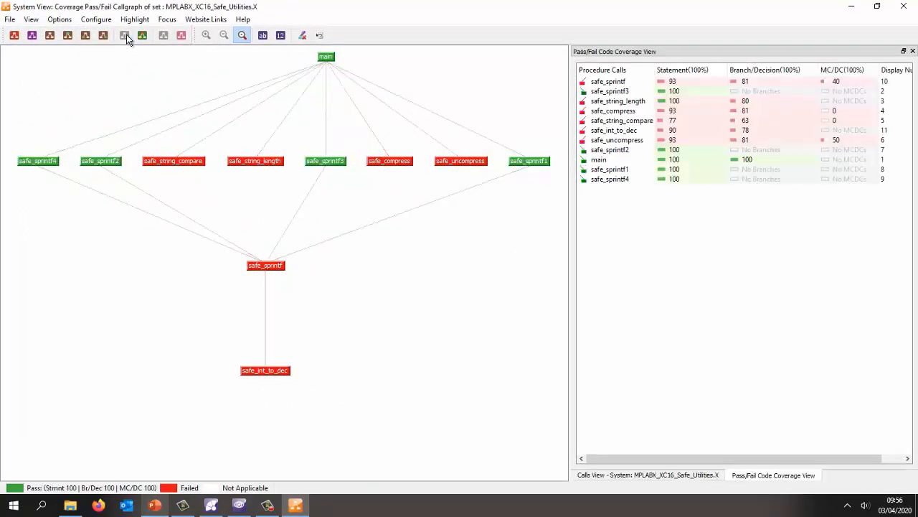
pyautogui.moveTo(325, 57)
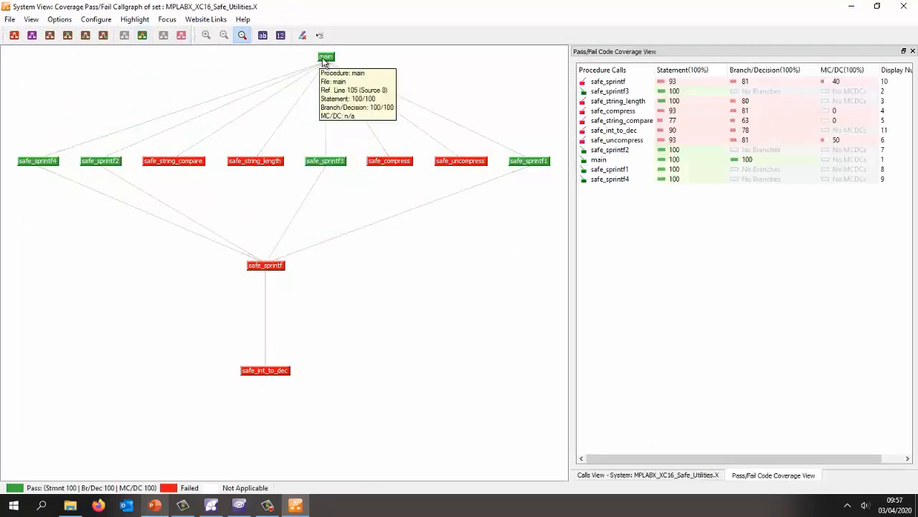
pyautogui.moveTo(390, 165)
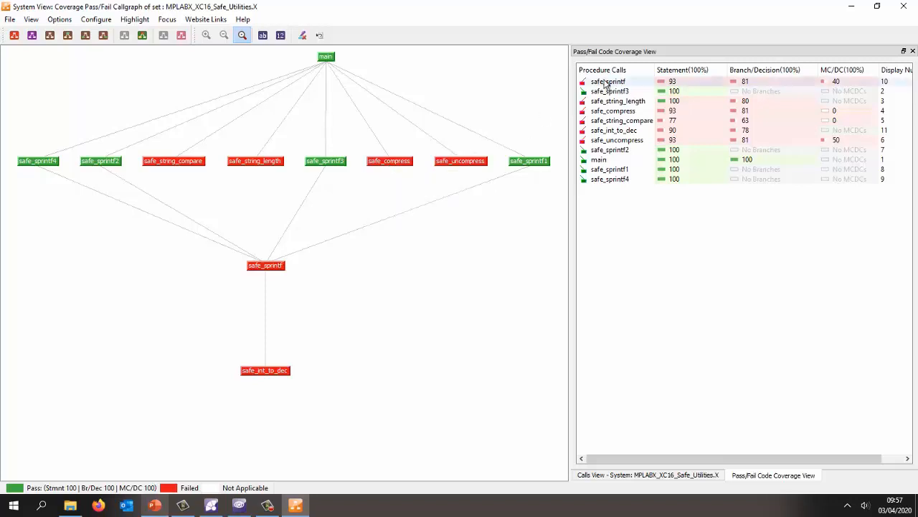
pyautogui.click(683, 69)
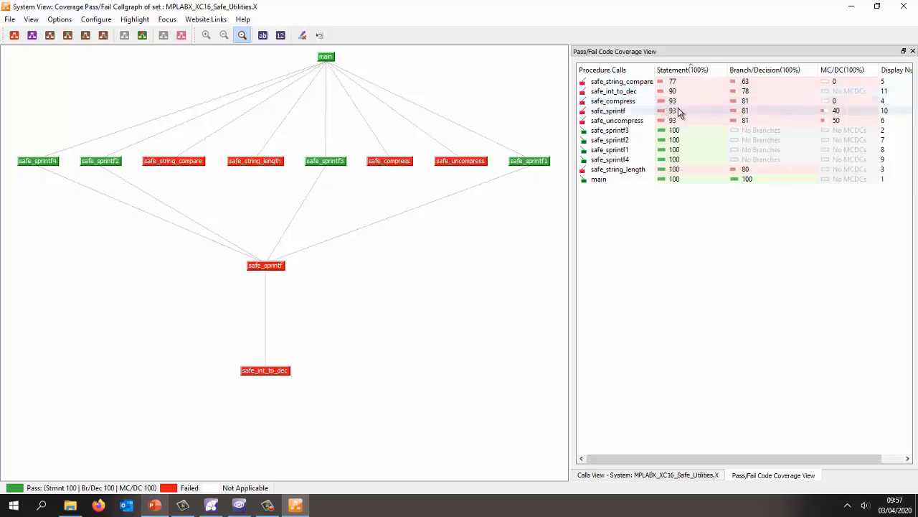
pyautogui.moveTo(629, 115)
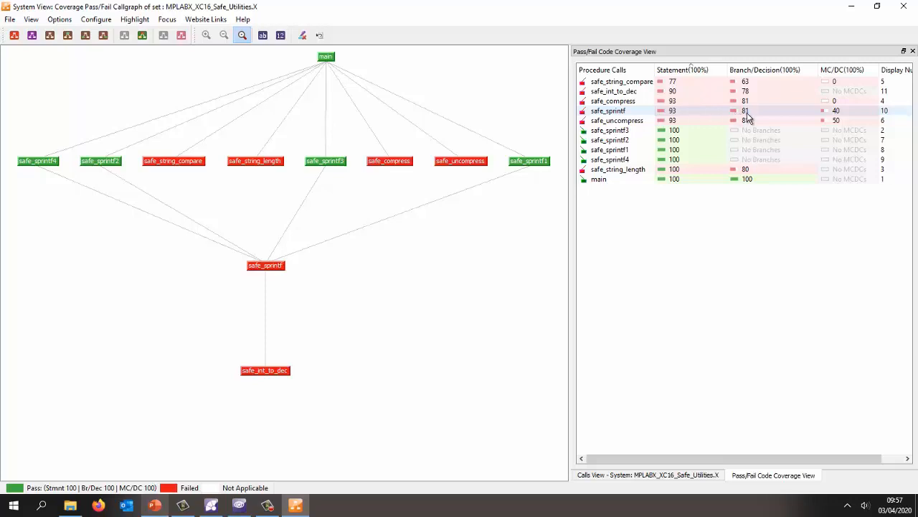
pyautogui.moveTo(848, 114)
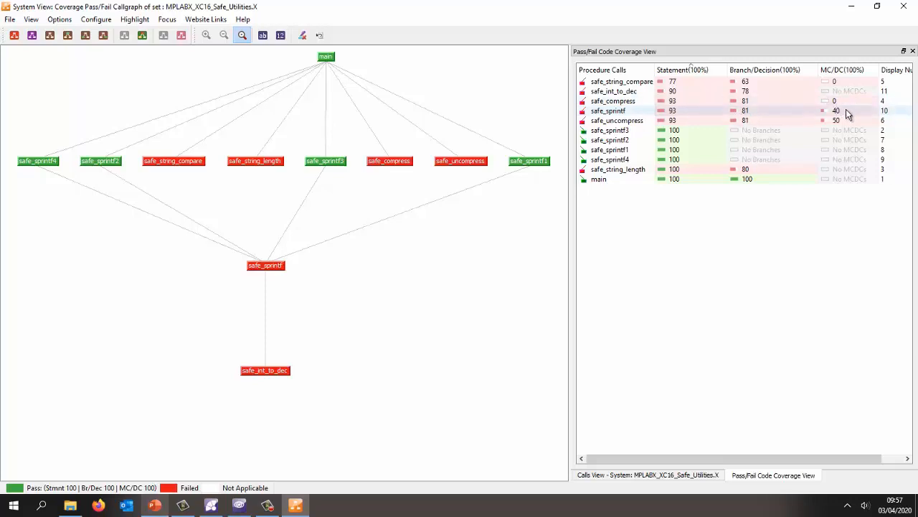
# Show safe_sprintf's pass/fail flowgraph beside its source and scroll through the source.
pyautogui.rightClick(609, 111)
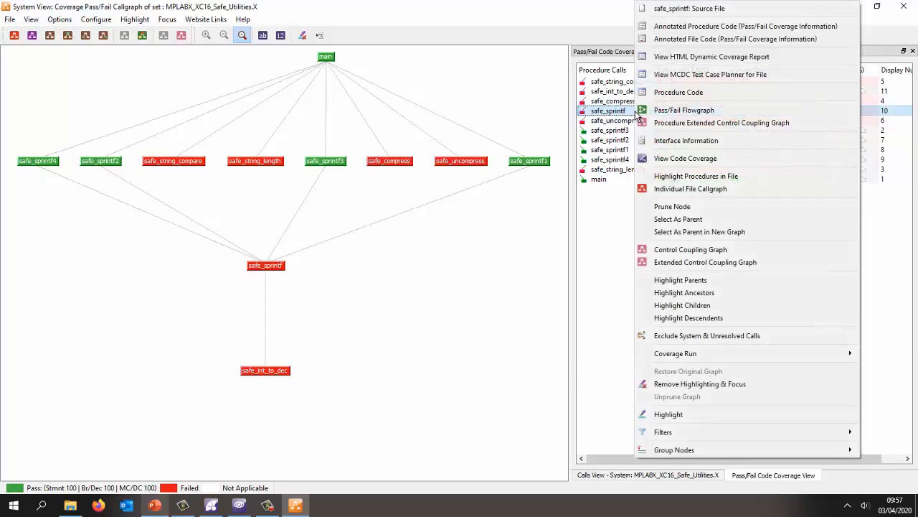
pyautogui.moveTo(729, 113)
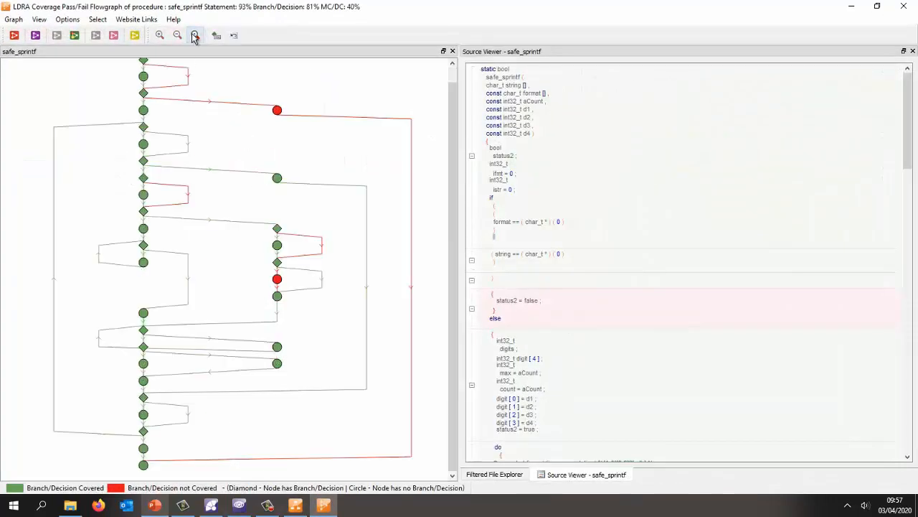
pyautogui.scroll(-3)
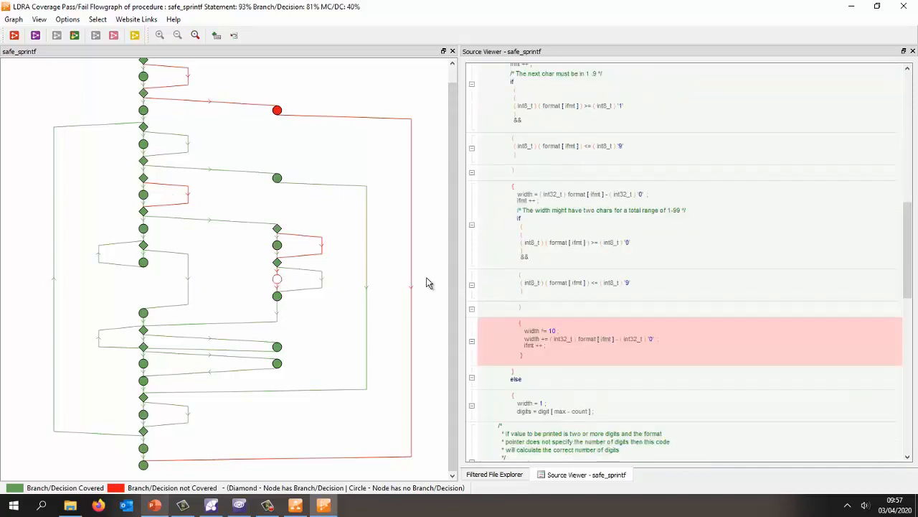
pyautogui.moveTo(287, 292)
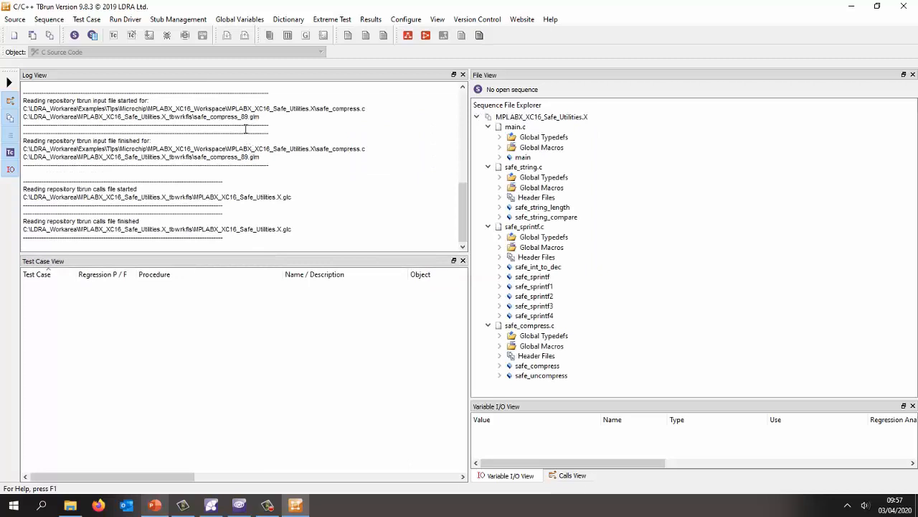
# Load the safe_sprintf test sequence with its 13 test cases via Sequence > Open.
pyautogui.click(49, 20)
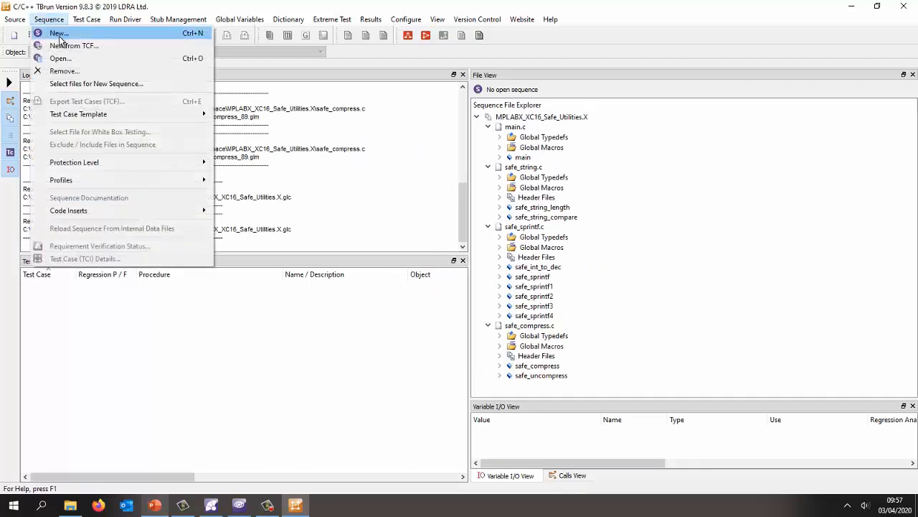
pyautogui.click(60, 58)
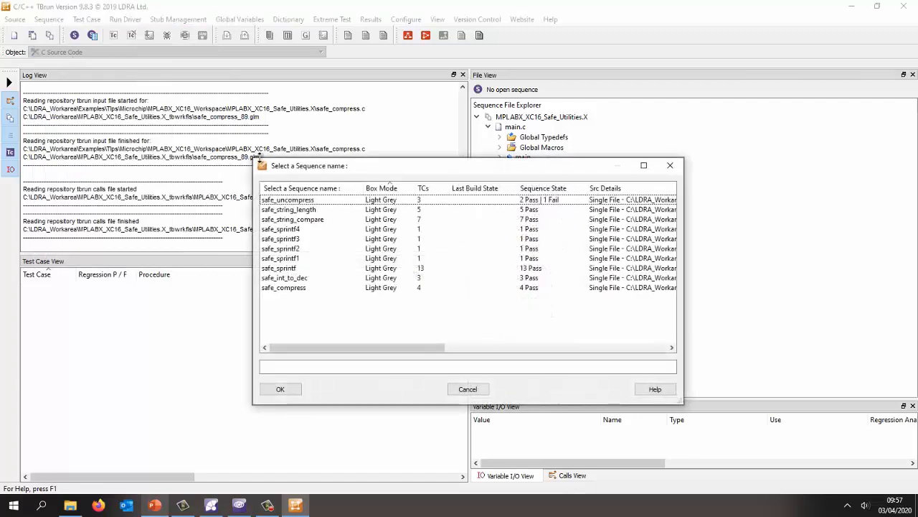
pyautogui.click(278, 268)
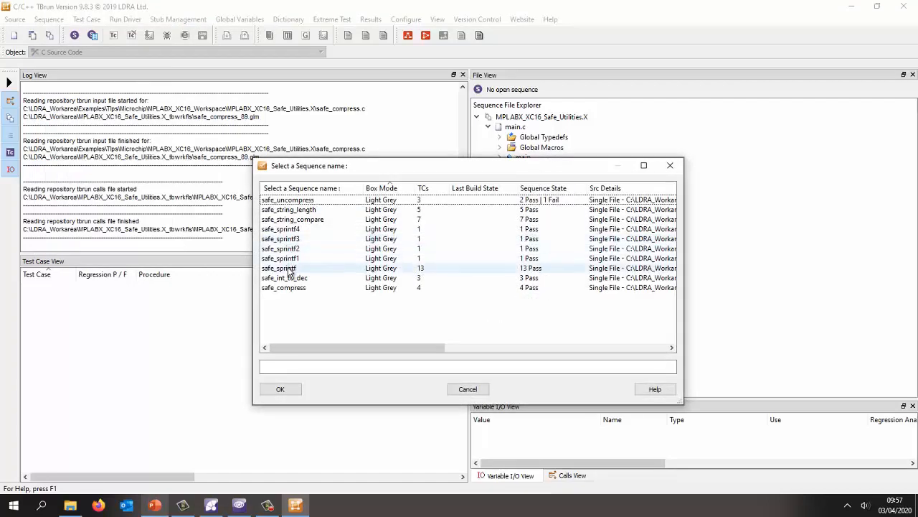
pyautogui.click(280, 389)
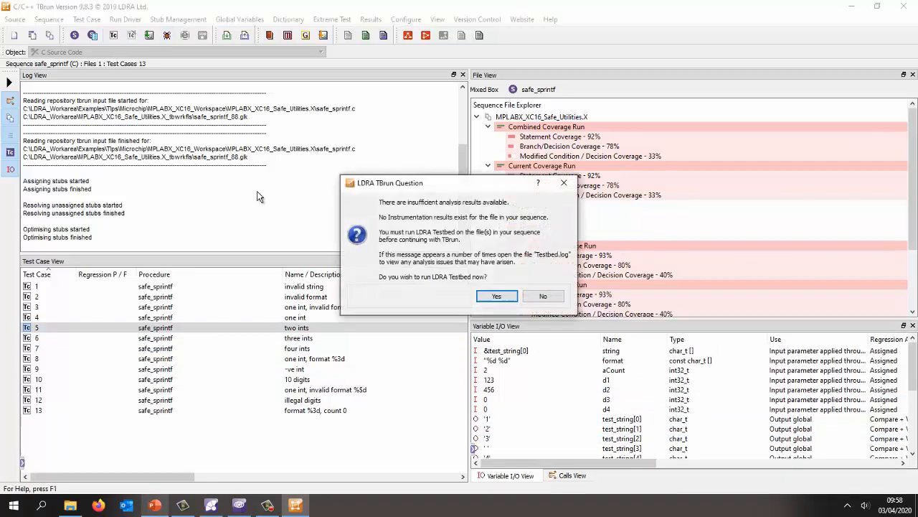
# Run LDRA Testbed for the regression, then expand safe_sprintf to see all 13 cases passing.
pyautogui.click(497, 296)
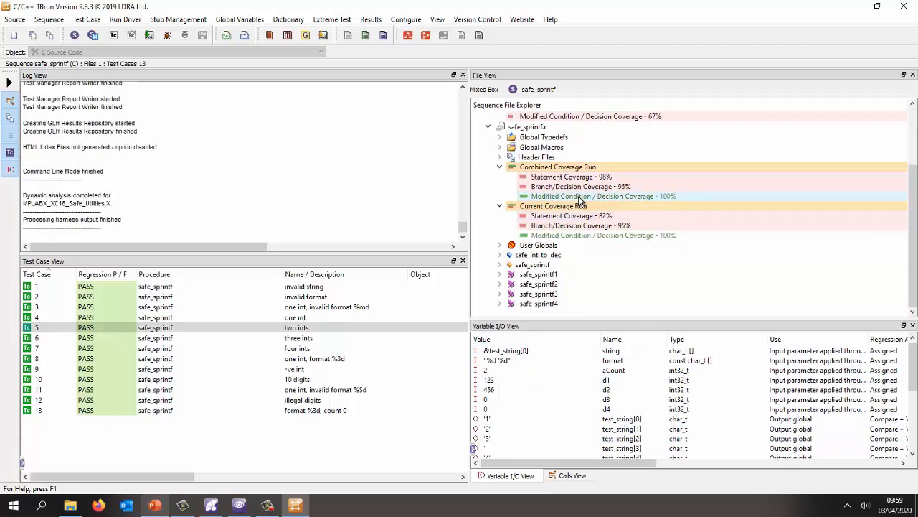
pyautogui.click(500, 264)
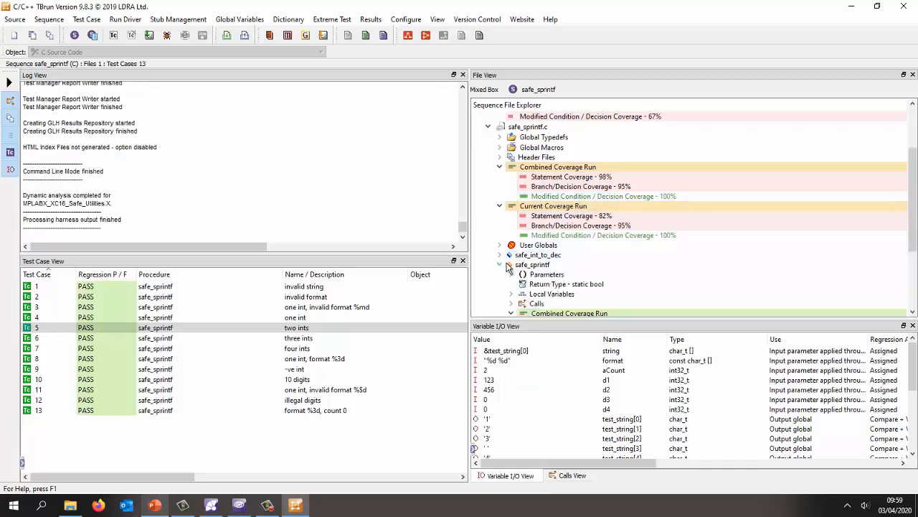